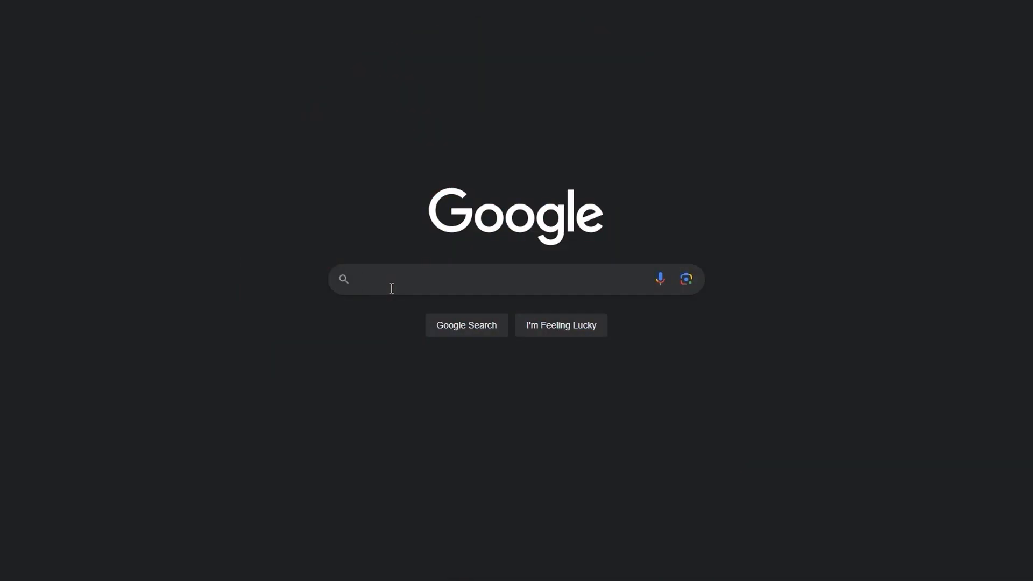
# Search Google for 'buddyrail' to bring up the BuddyRail site in the results
pyautogui.write('buddyrail')
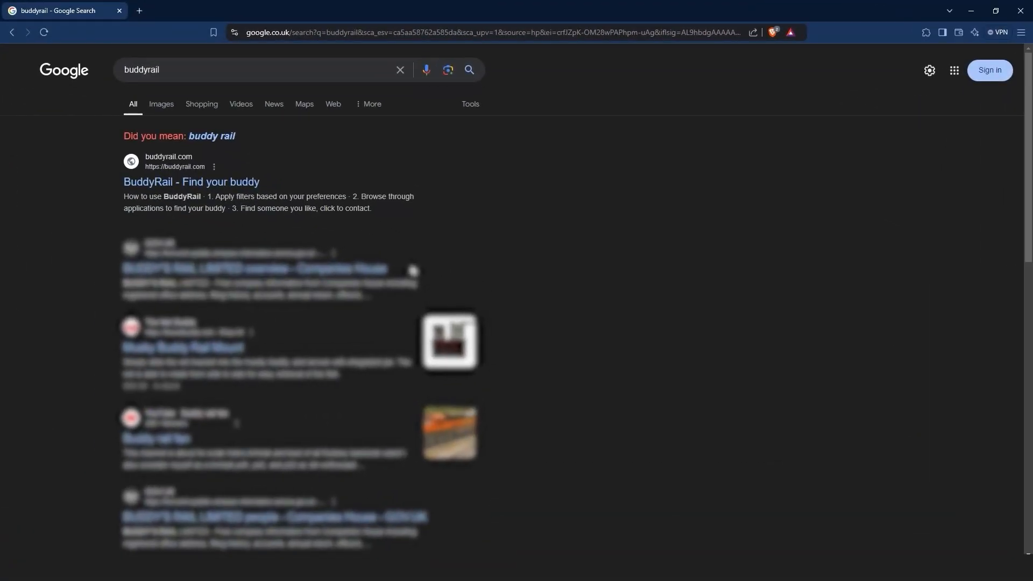
# On buddyrail.com, view a passenger's buddy application and copy the applicant's nickname
pyautogui.click(190, 182)
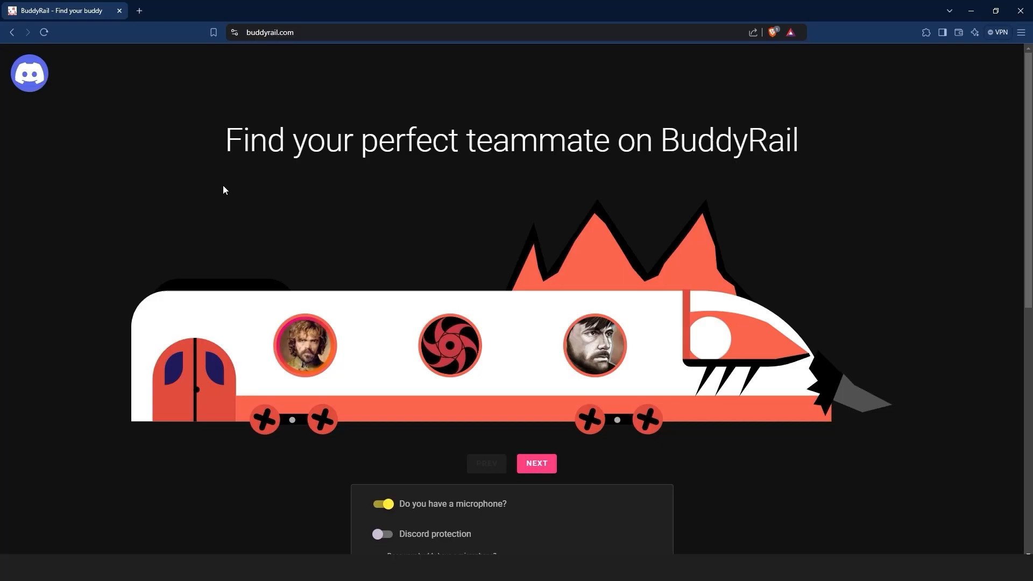
pyautogui.scroll(-3)
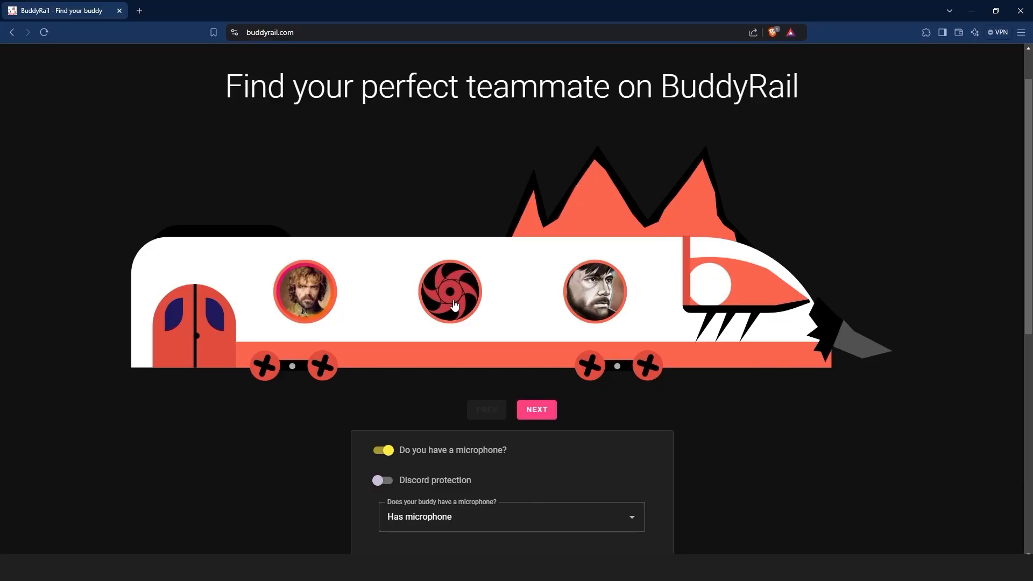
pyautogui.click(448, 291)
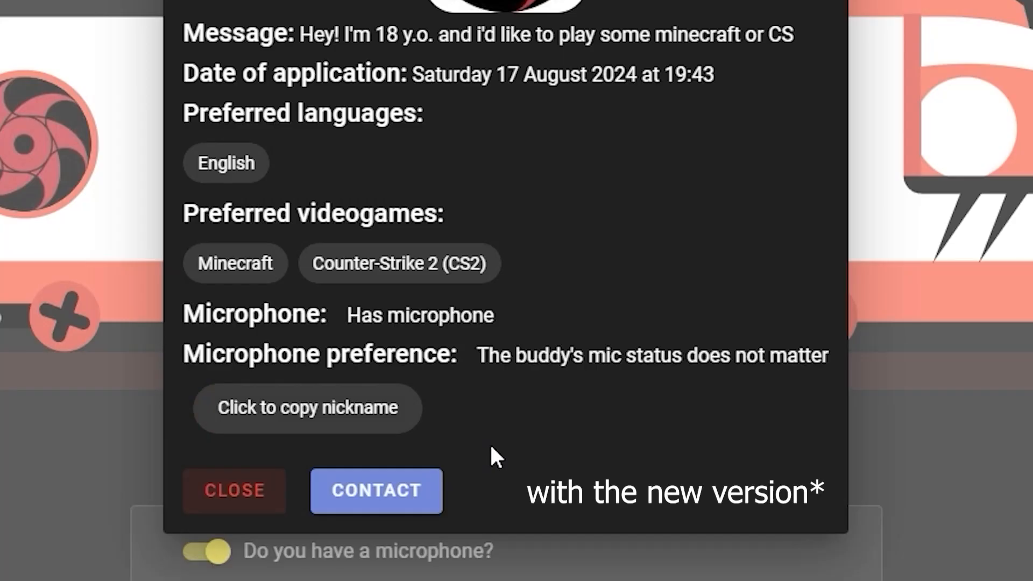
pyautogui.moveTo(439, 450)
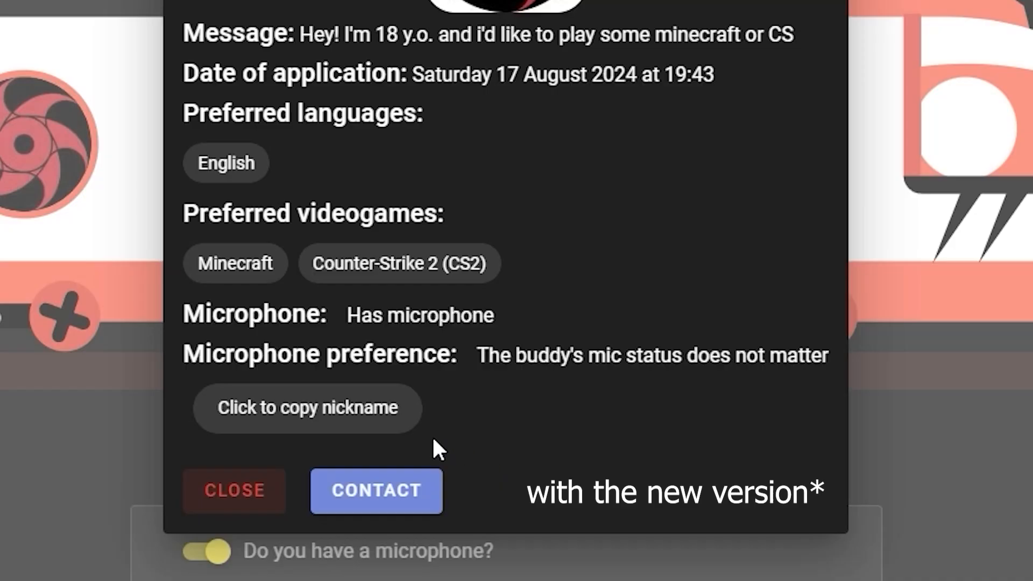
pyautogui.moveTo(356, 435)
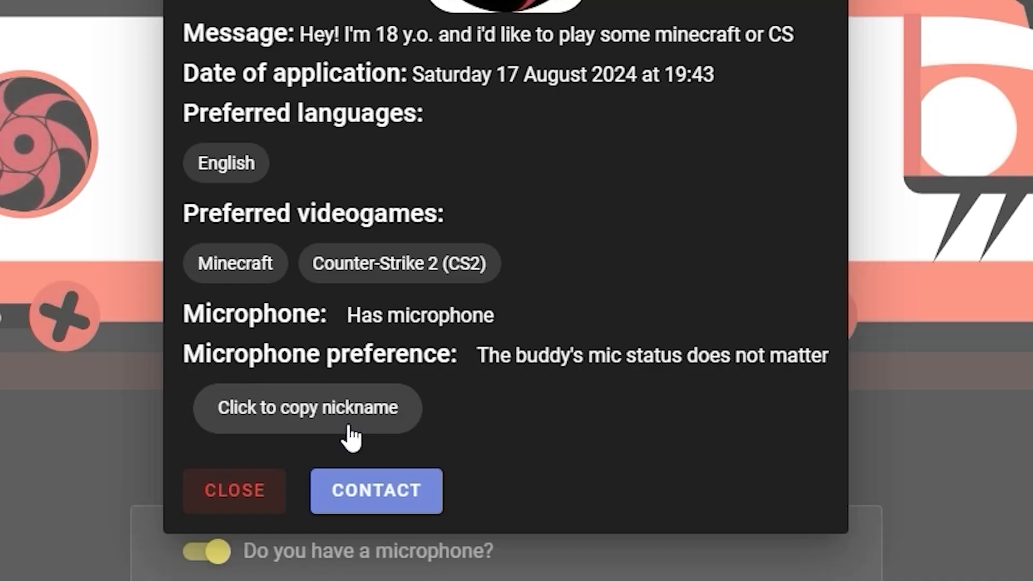
pyautogui.click(234, 491)
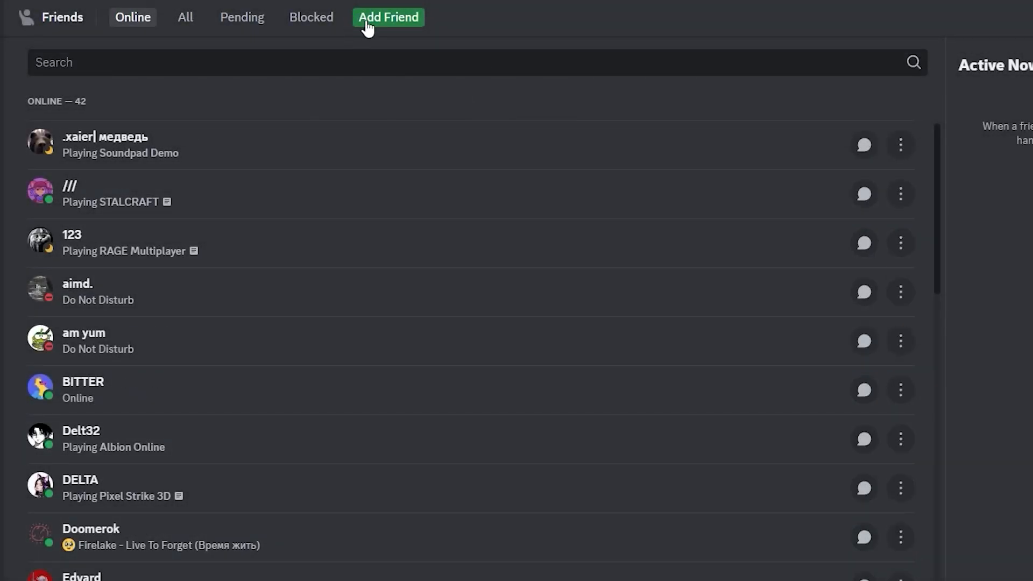
pyautogui.click(388, 16)
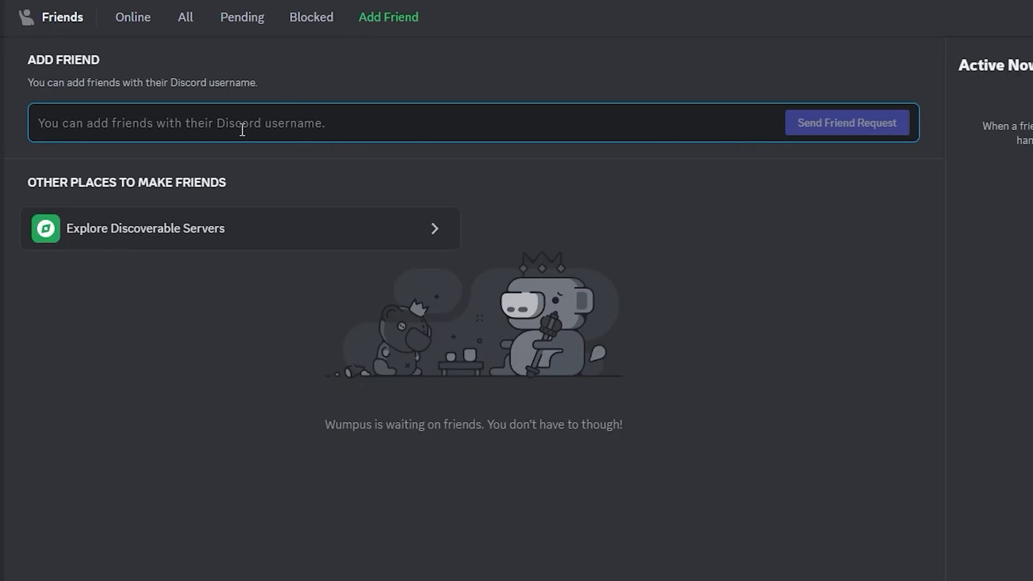
pyautogui.write('Elhawk71')
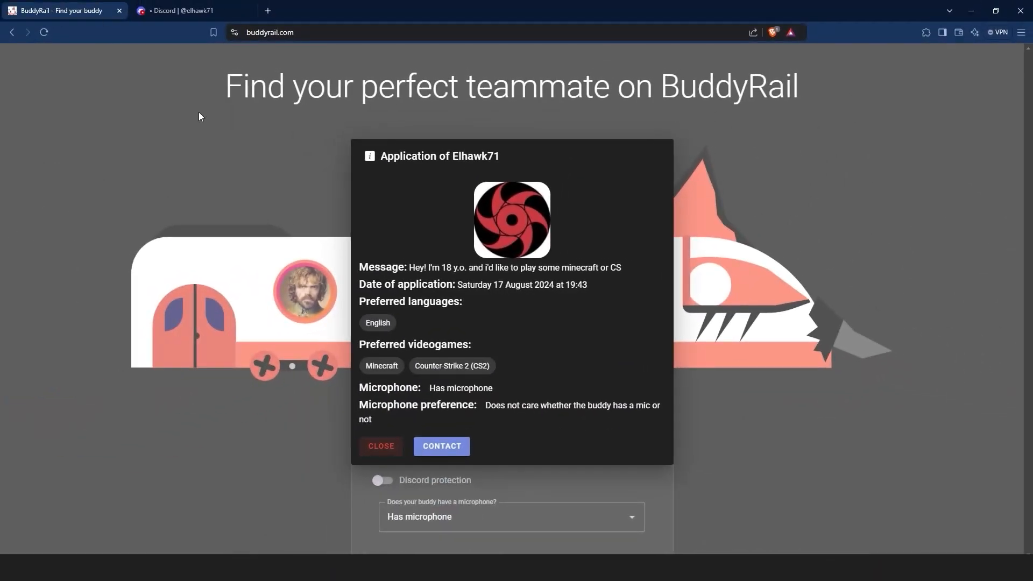
pyautogui.moveTo(793, 316)
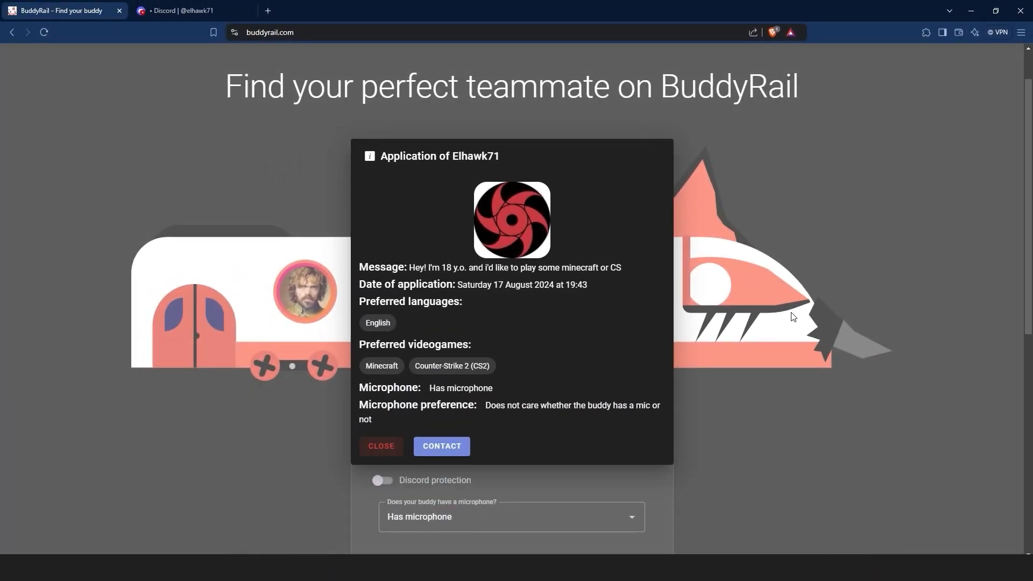
pyautogui.click(381, 445)
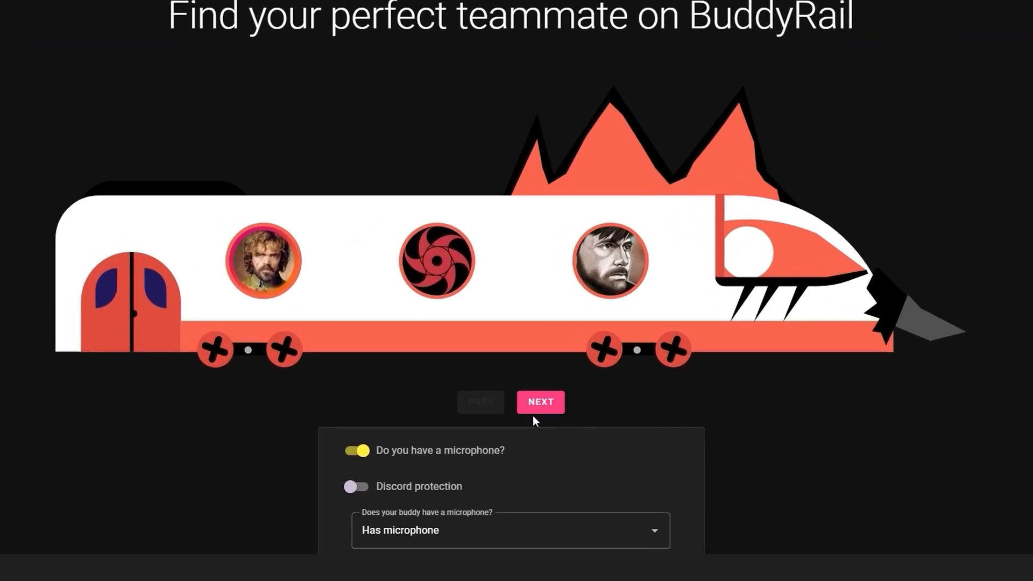
pyautogui.click(539, 401)
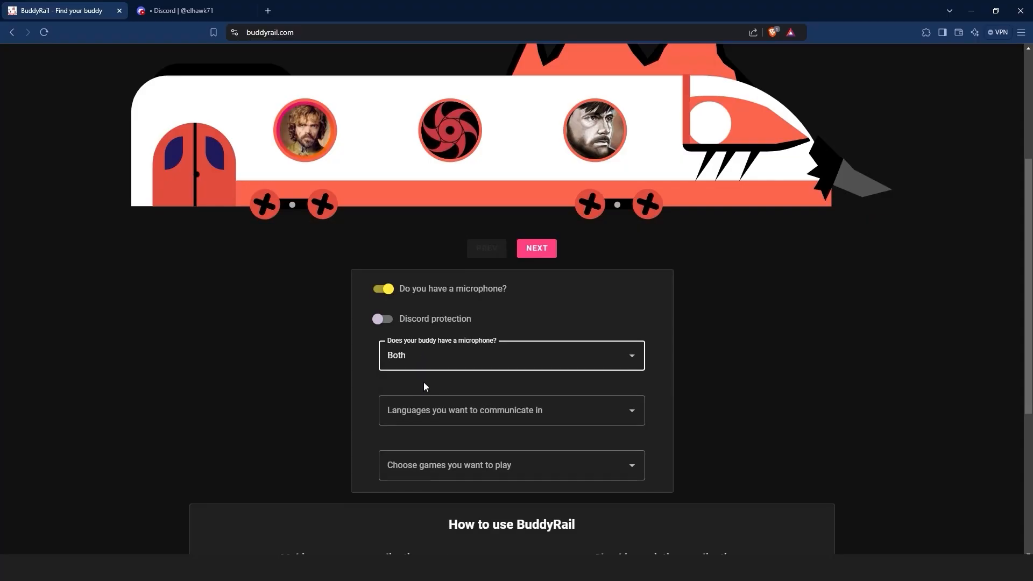
pyautogui.click(510, 410)
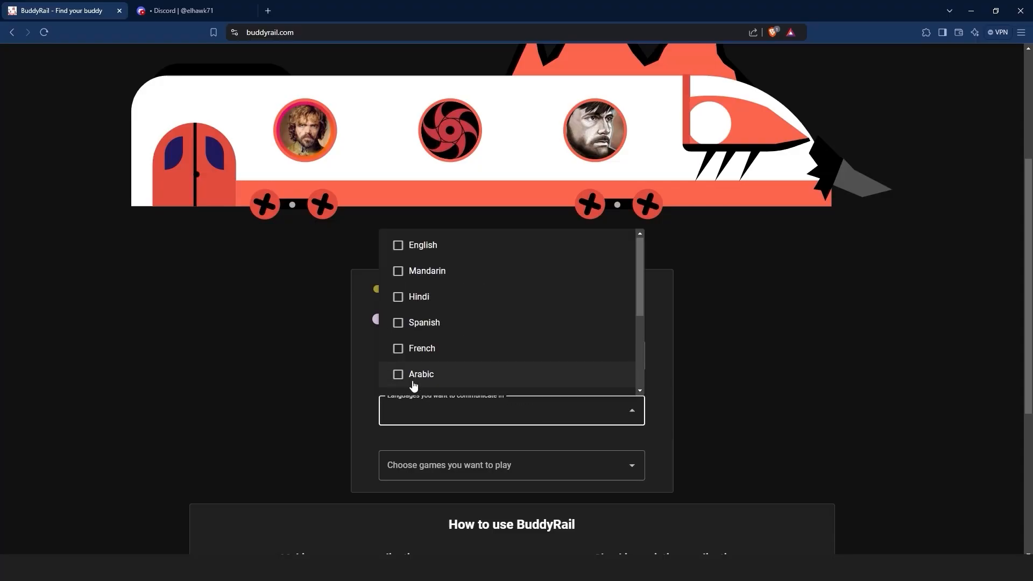
# Browse the languages and games lists without selecting any
pyautogui.click(511, 464)
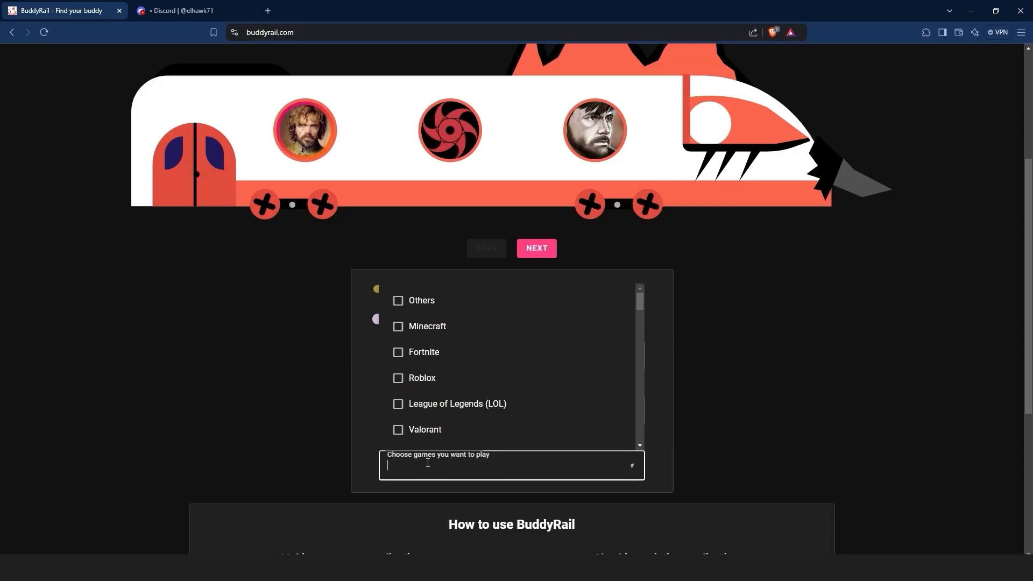
pyautogui.moveTo(450, 406)
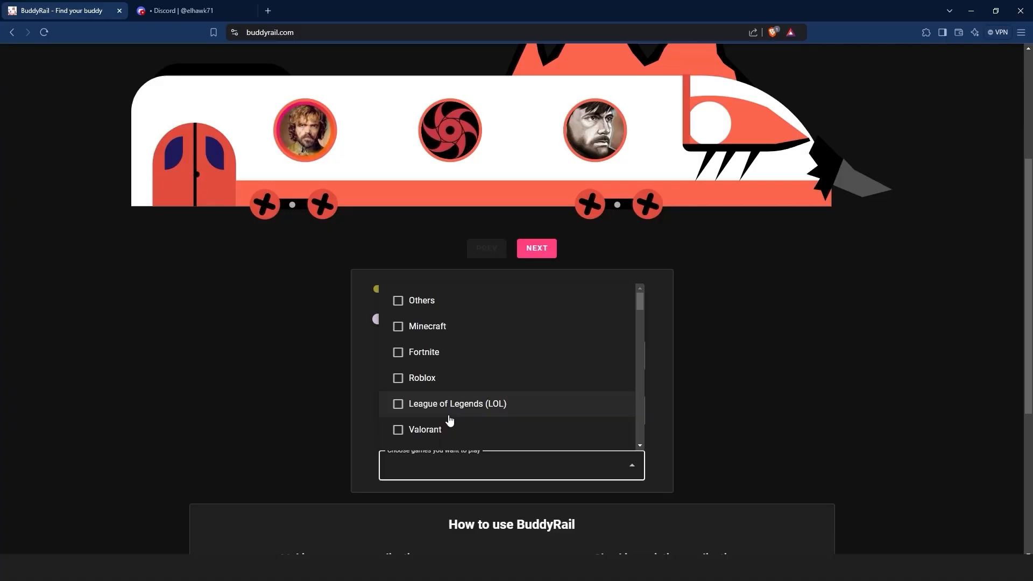
pyautogui.scroll(-3)
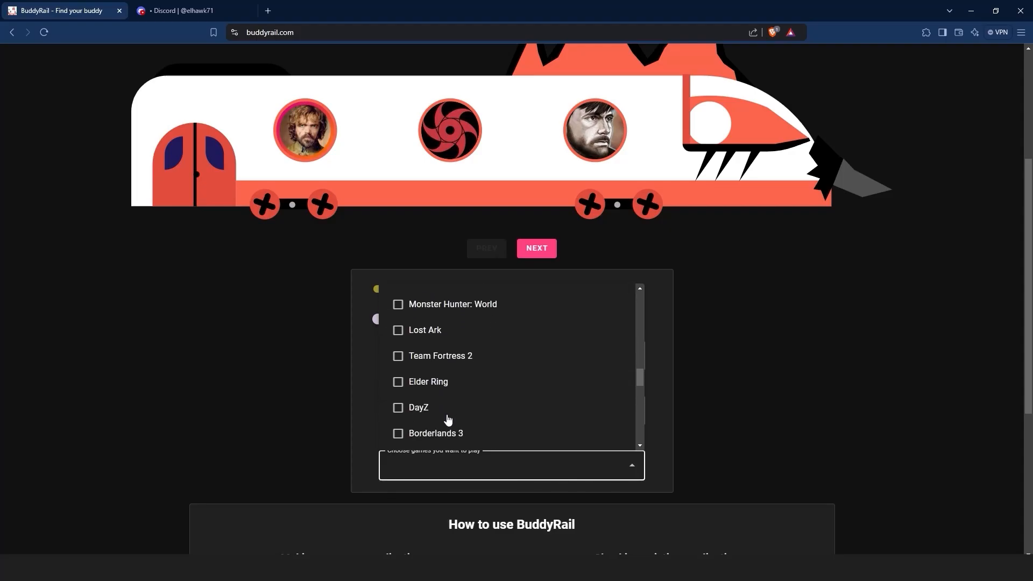
pyautogui.click(329, 422)
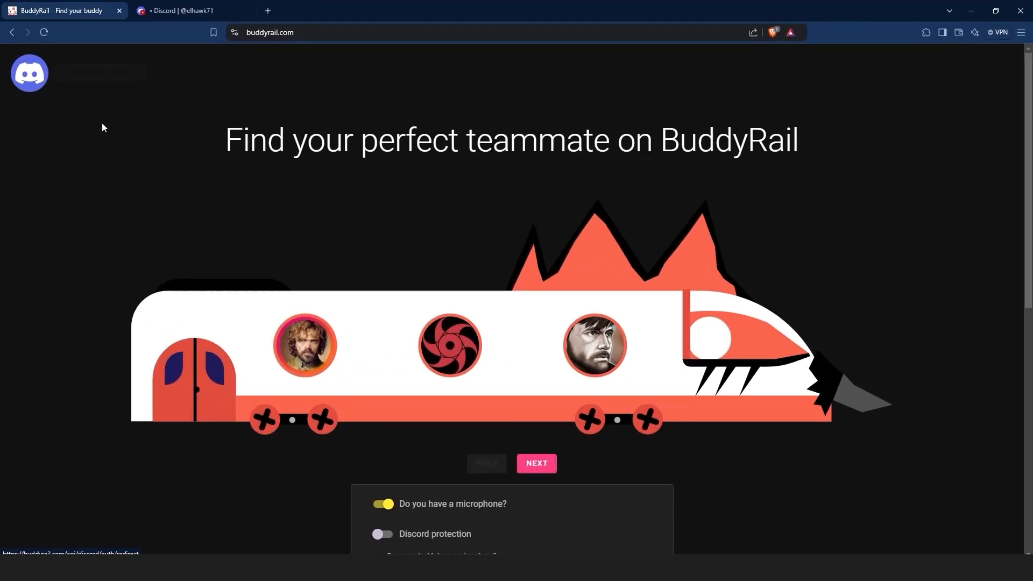
# Start a new application and authorize BuddyRail with the Discord account
pyautogui.scroll(-3)
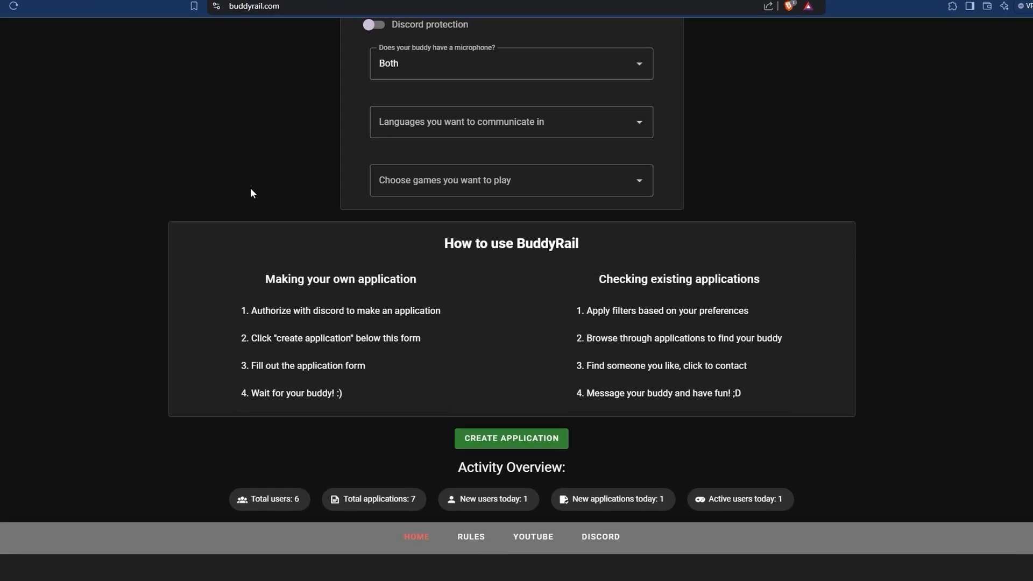
pyautogui.scroll(-3)
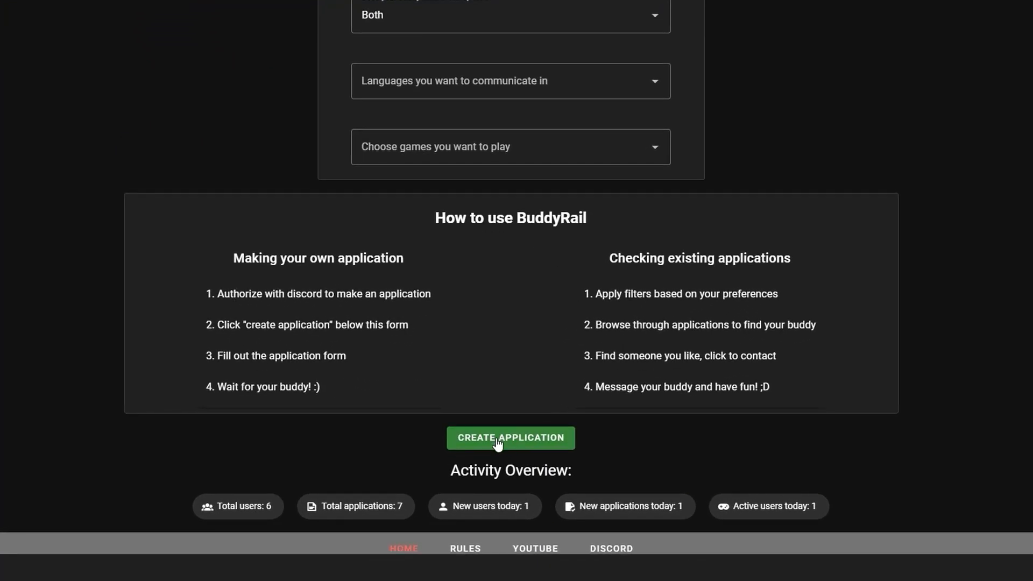
pyautogui.click(510, 438)
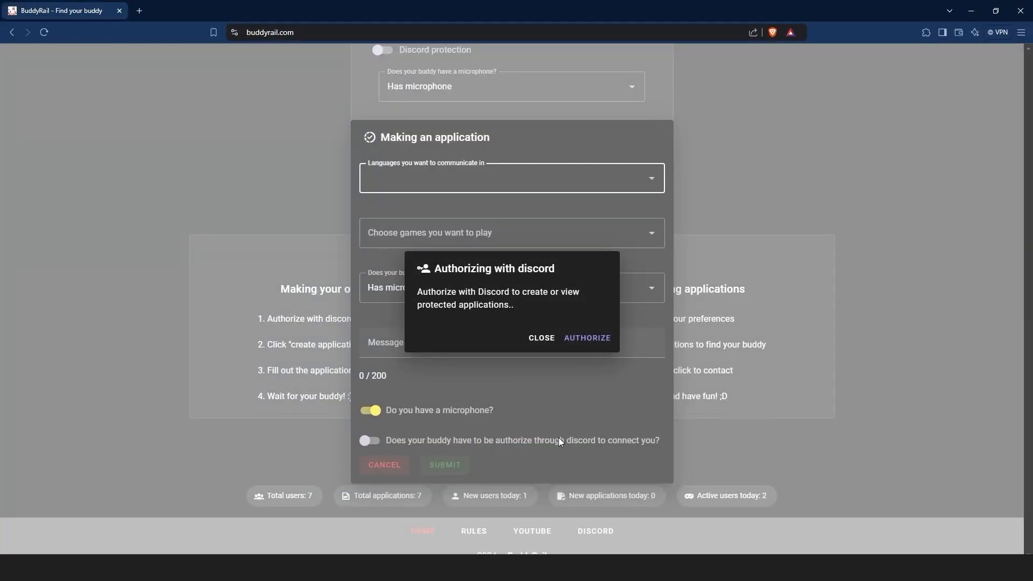
pyautogui.click(585, 338)
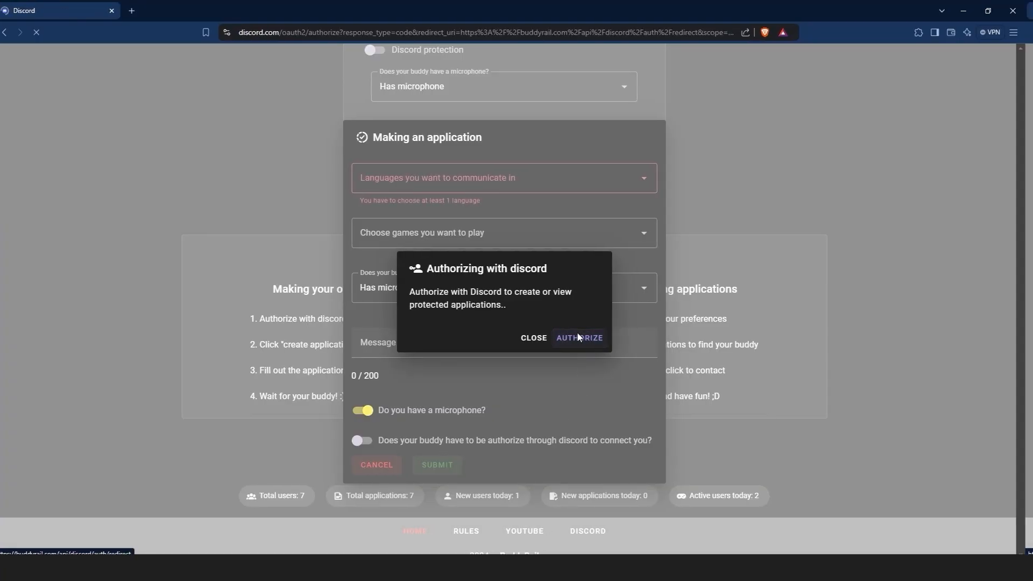
pyautogui.click(579, 338)
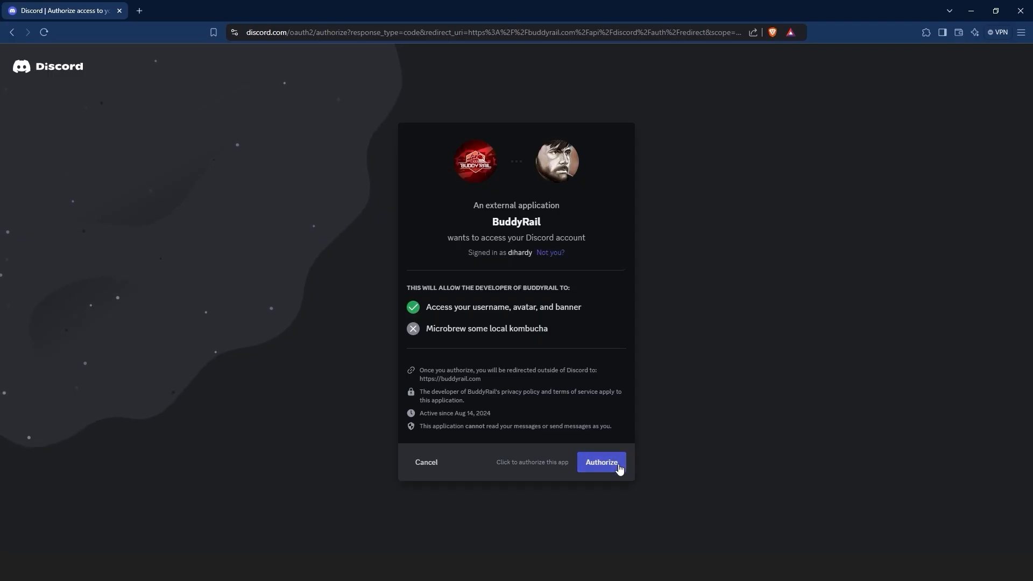
pyautogui.click(600, 462)
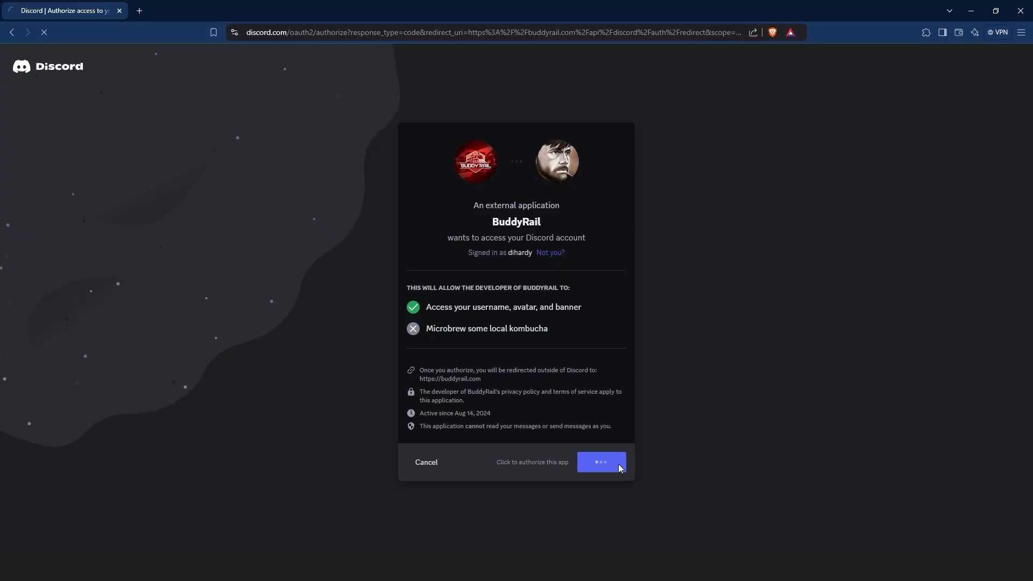
pyautogui.click(600, 461)
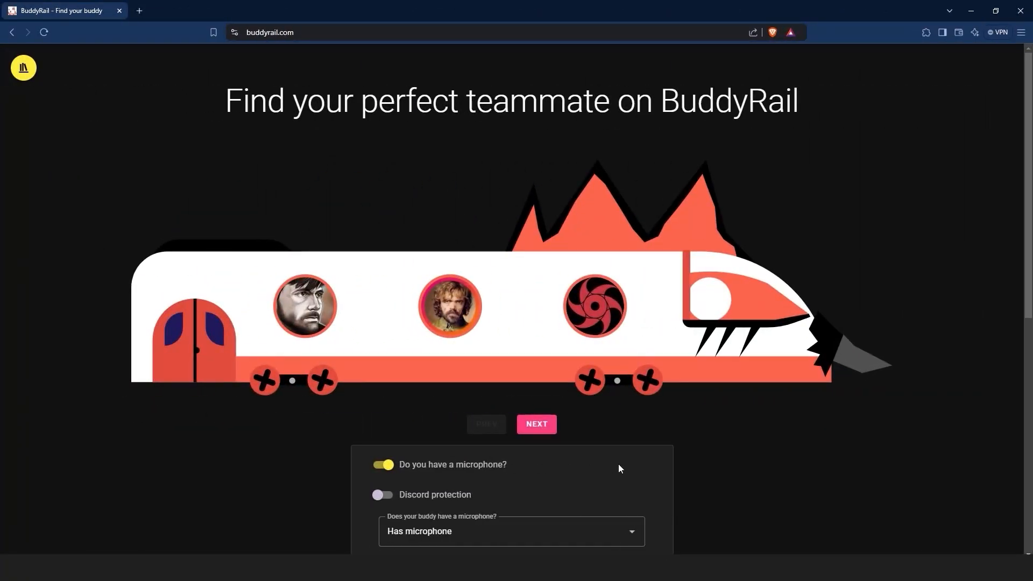
# Submit an application with English language, Fortnite game and a 'Hello' message
pyautogui.scroll(-3)
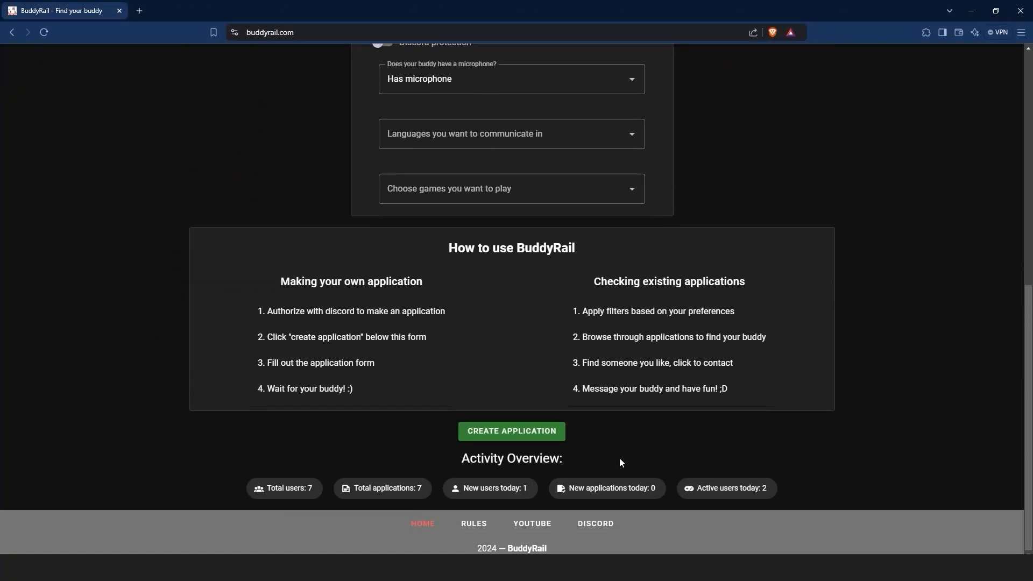
pyautogui.click(510, 431)
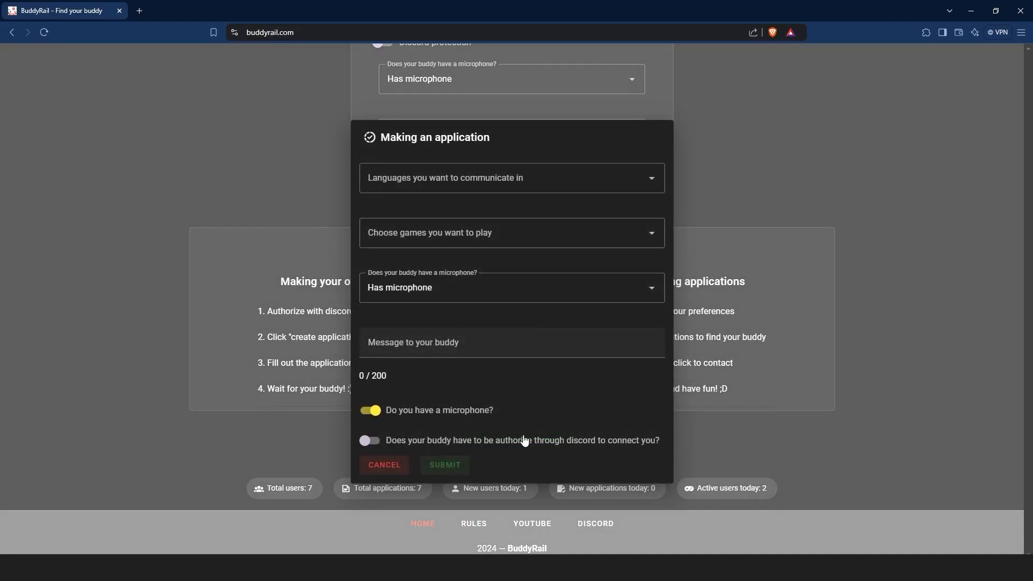
pyautogui.click(511, 178)
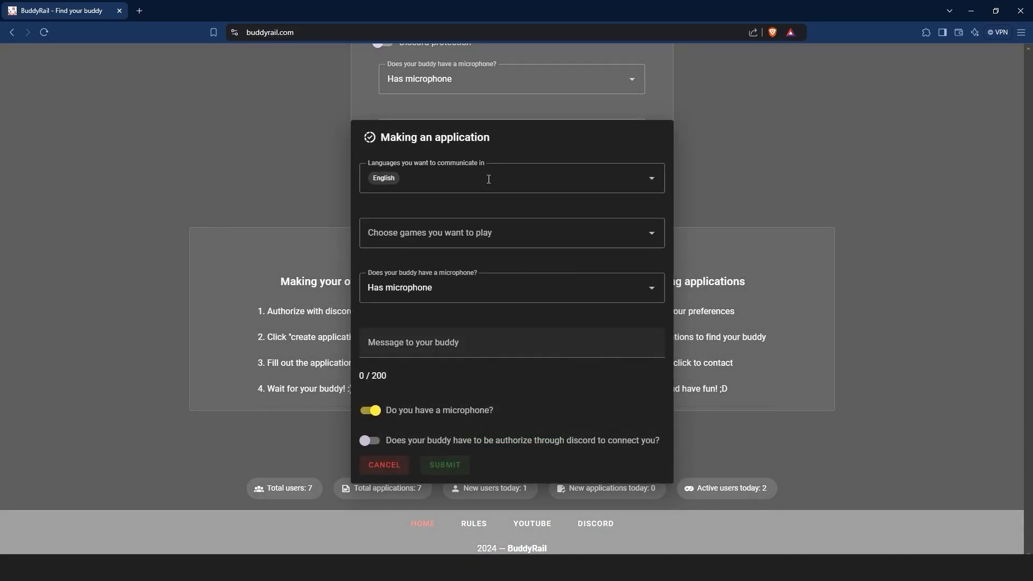
pyautogui.click(511, 233)
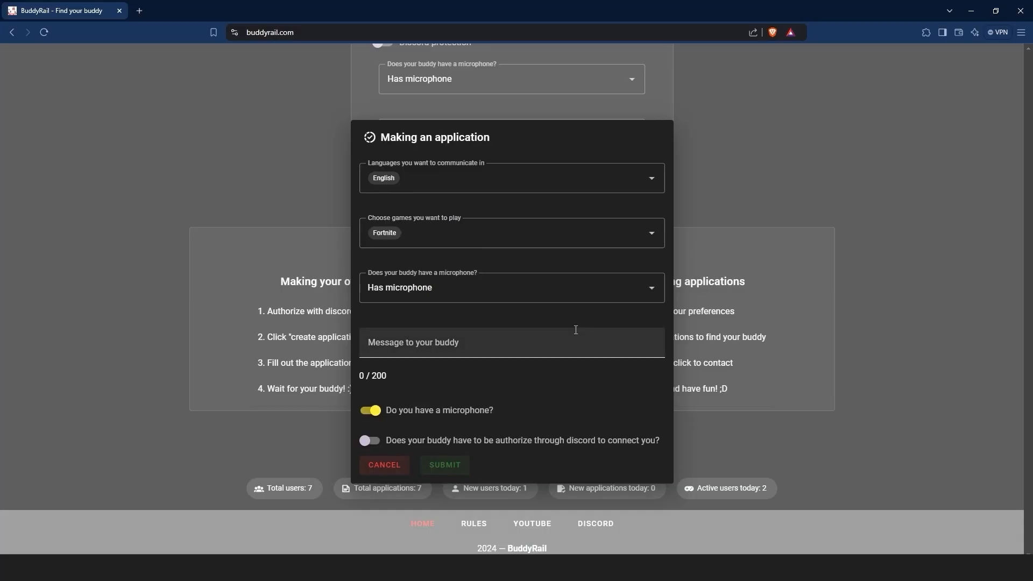
pyautogui.write("Hello, everybody. I'd like to play some Fortnite")
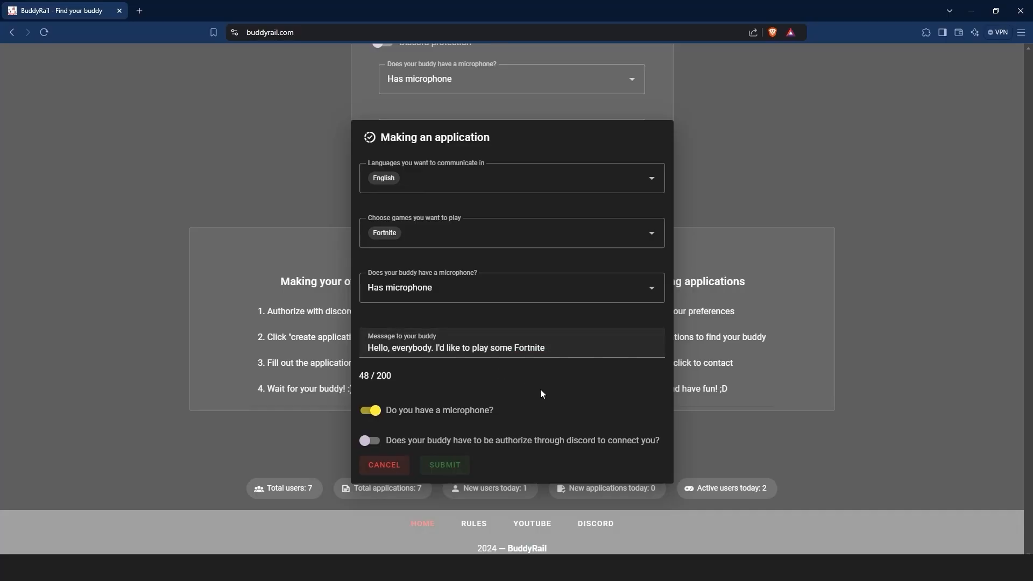
pyautogui.click(445, 465)
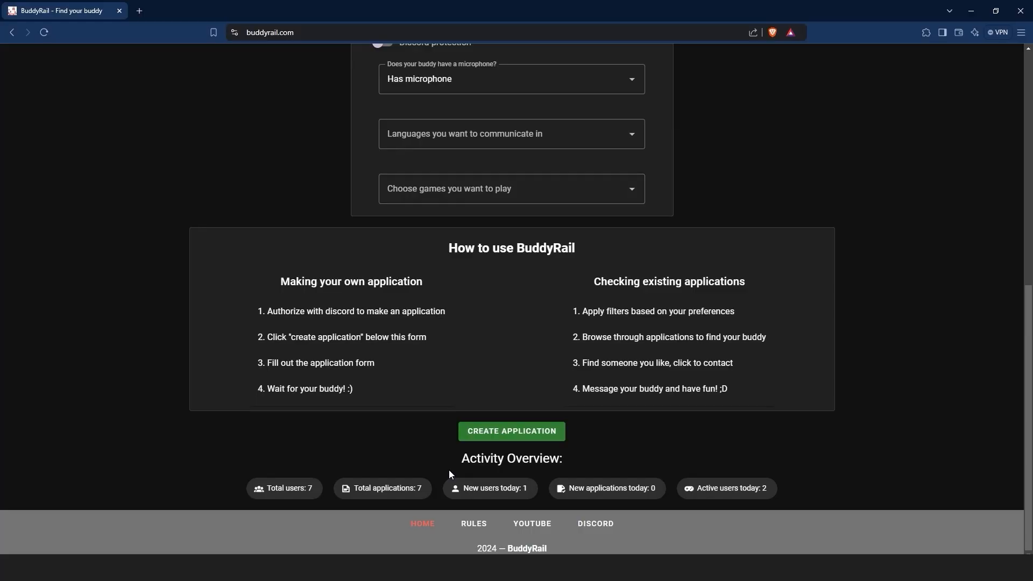
# View the new Fortnite application's details in the 'Your applications' list and close them
pyautogui.scroll(3)
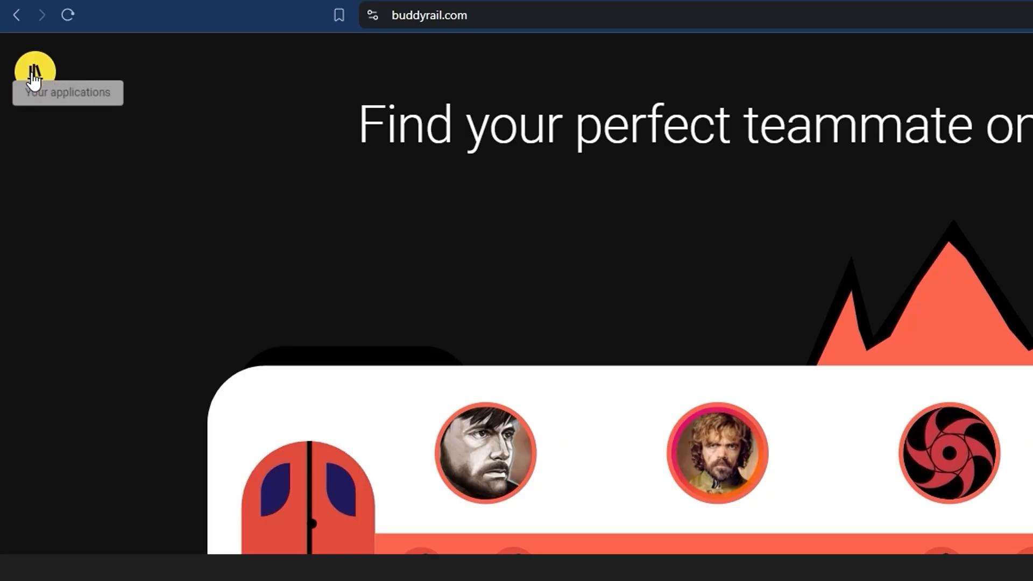
pyautogui.click(35, 68)
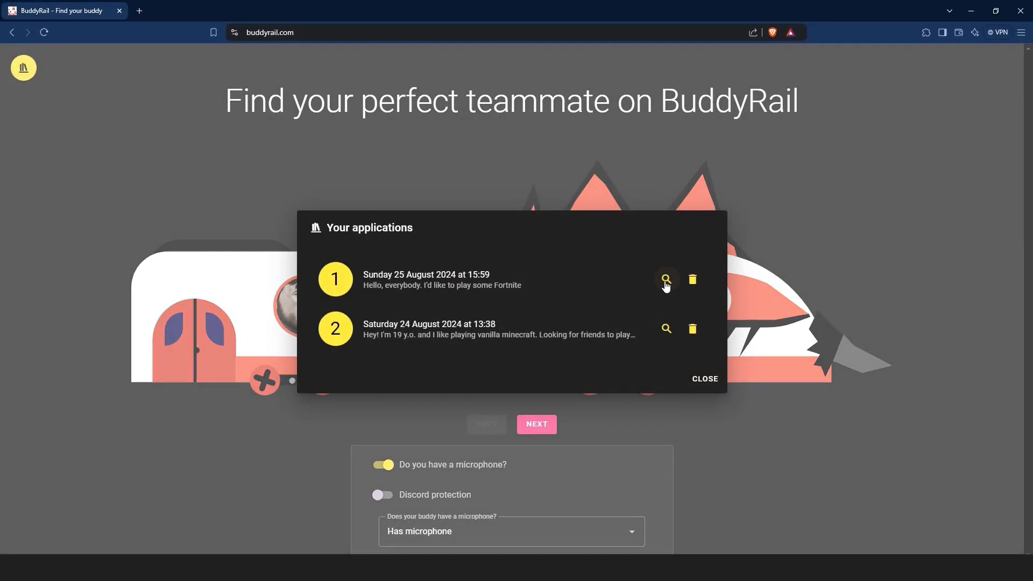
pyautogui.click(665, 279)
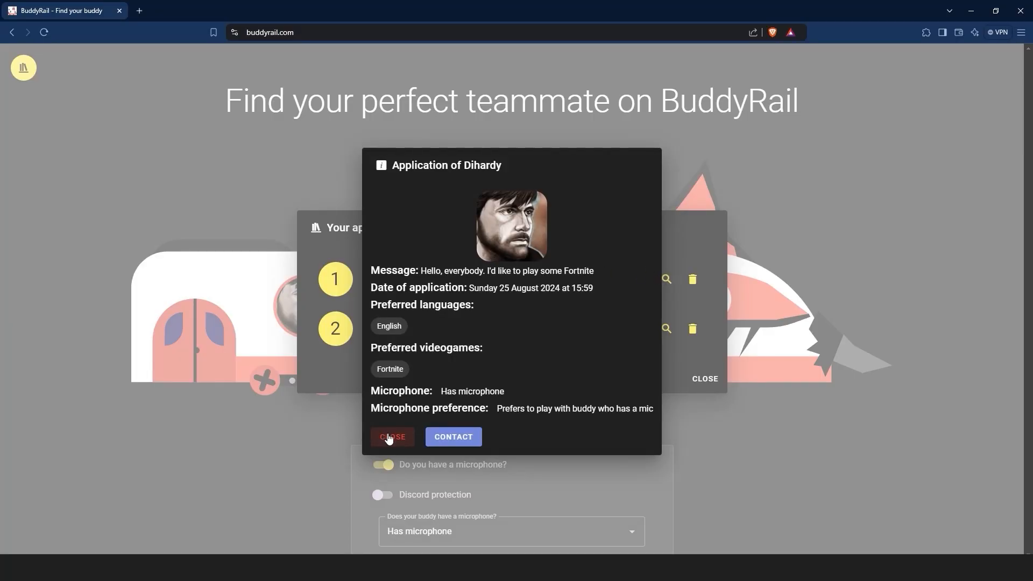
pyautogui.click(392, 437)
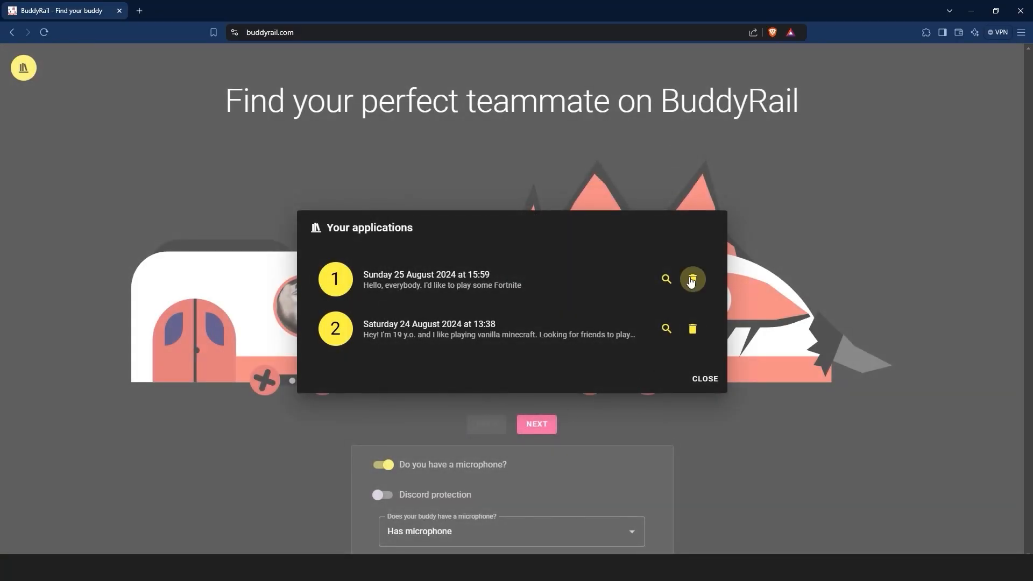